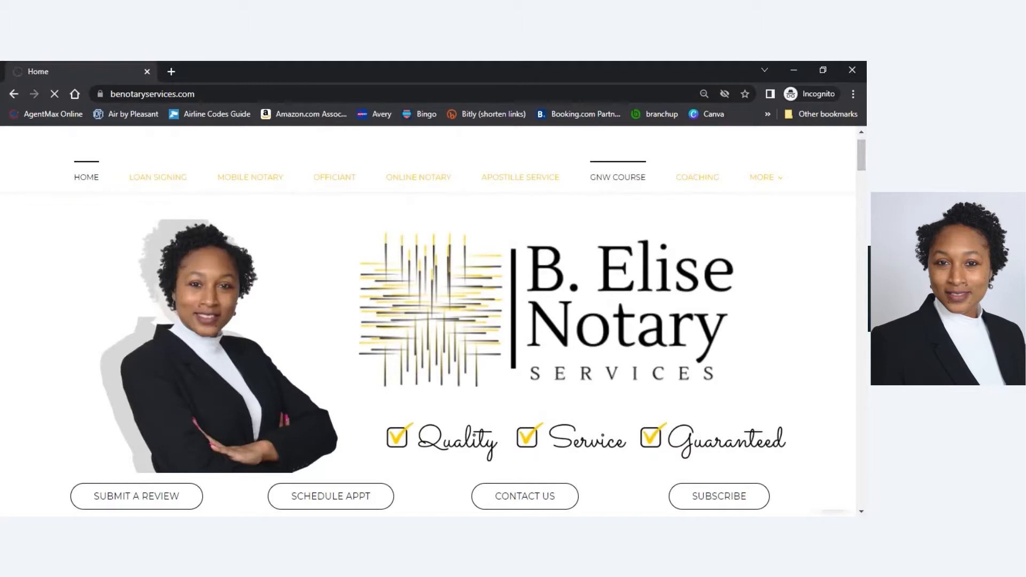
Follow the GNW COURSE link in the top navigation to the General Notary Course page.
click(617, 177)
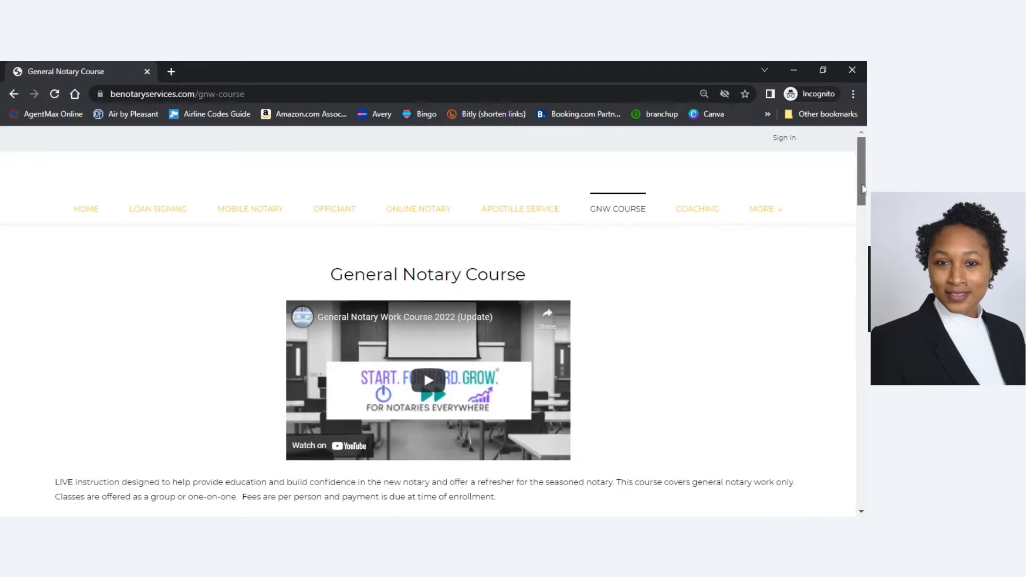
Scroll past the course includes list and required tools to the schedule details and Enroll Now button.
scroll(down, 3)
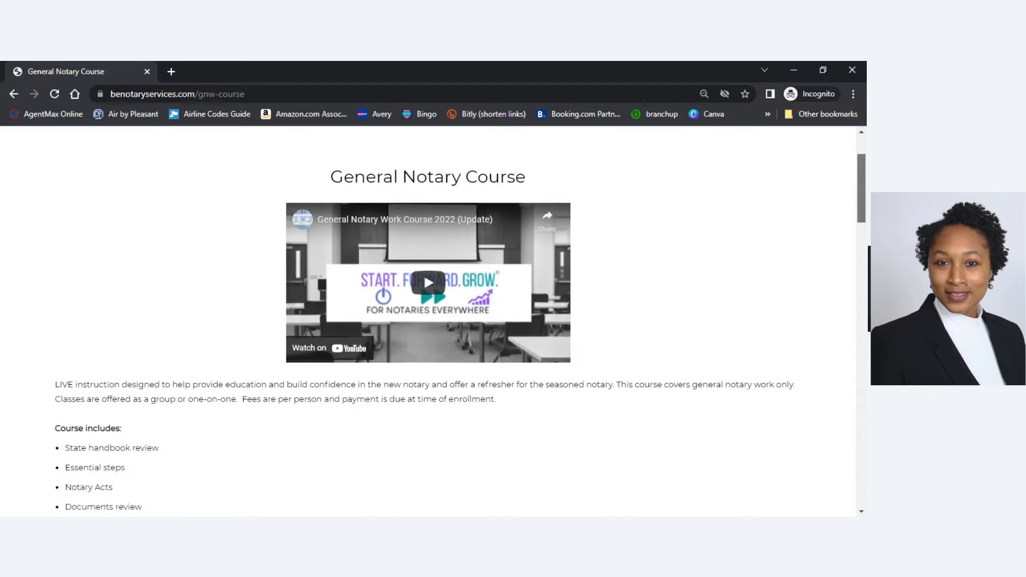
scroll(down, 3)
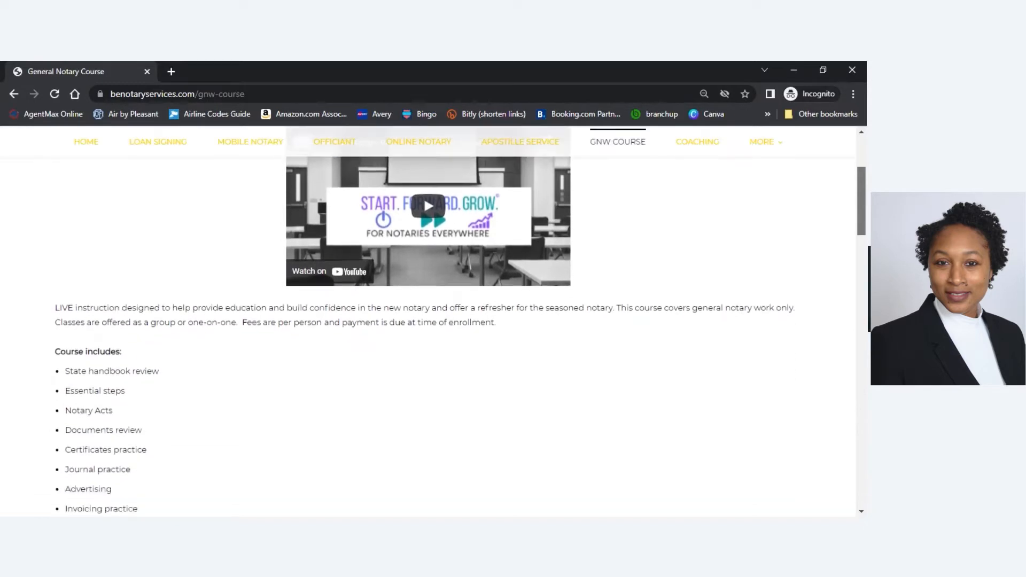
scroll(down, 3)
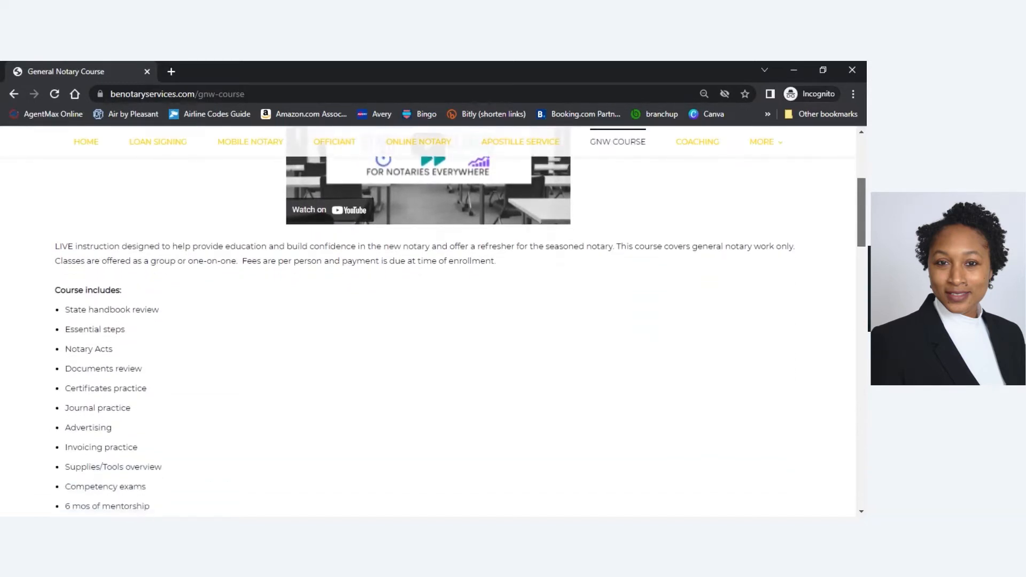
scroll(down, 3)
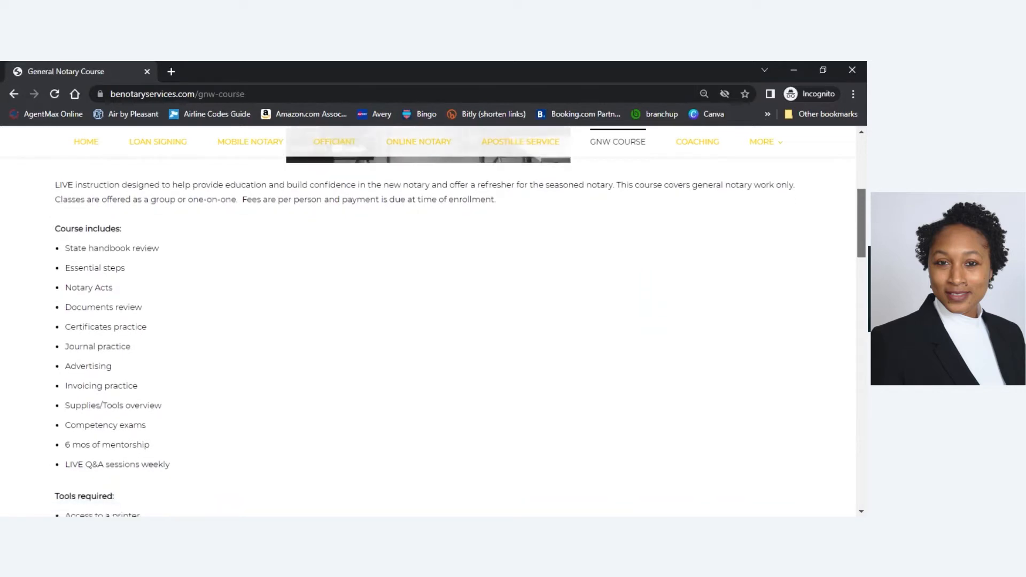
scroll(down, 3)
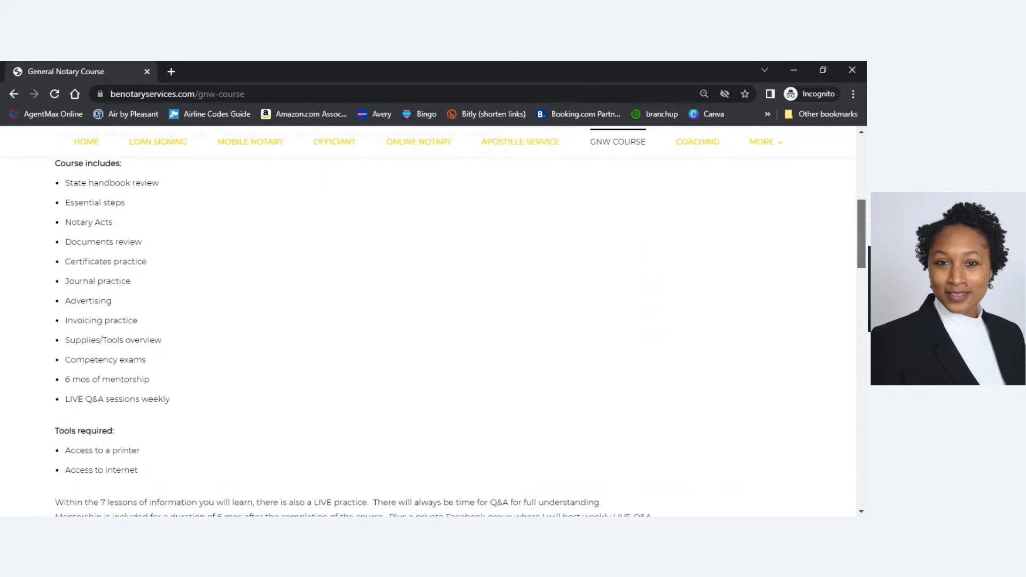
scroll(down, 3)
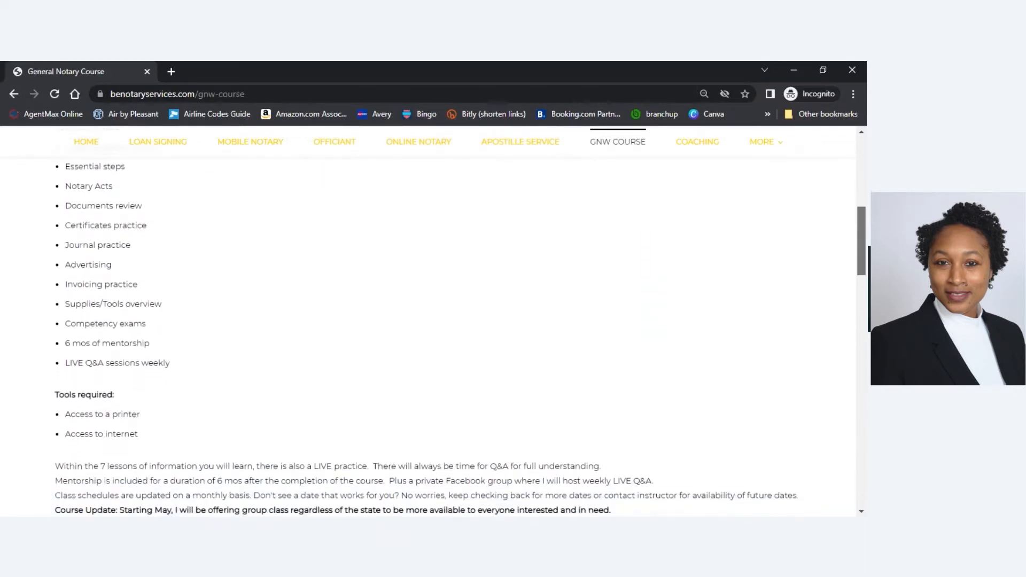
scroll(down, 3)
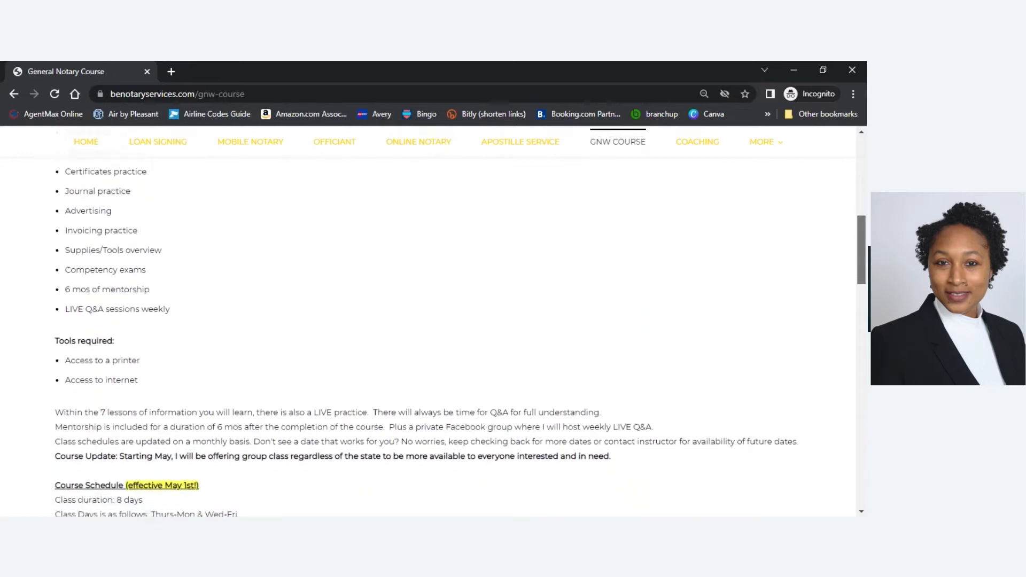
scroll(down, 3)
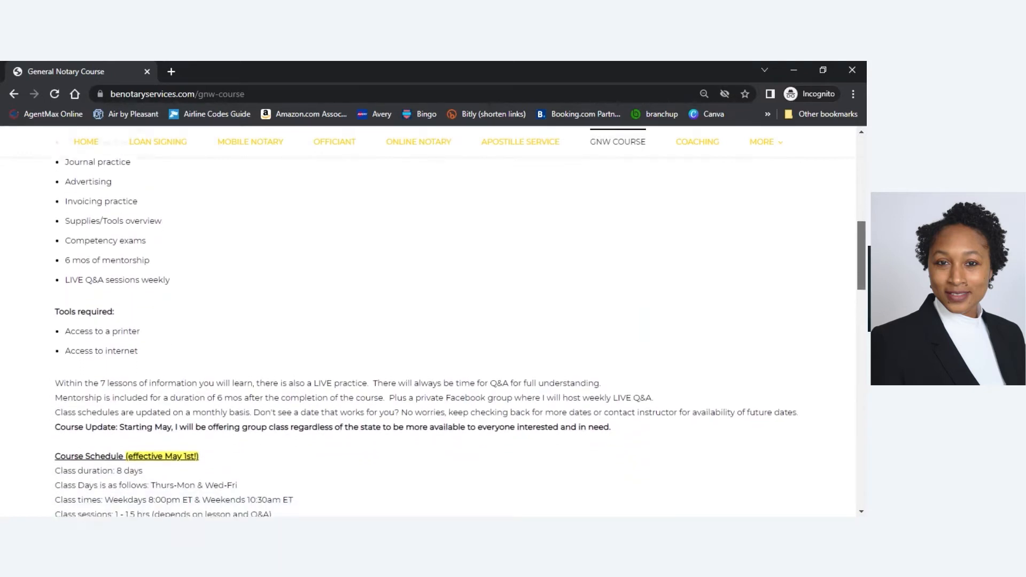
scroll(down, 3)
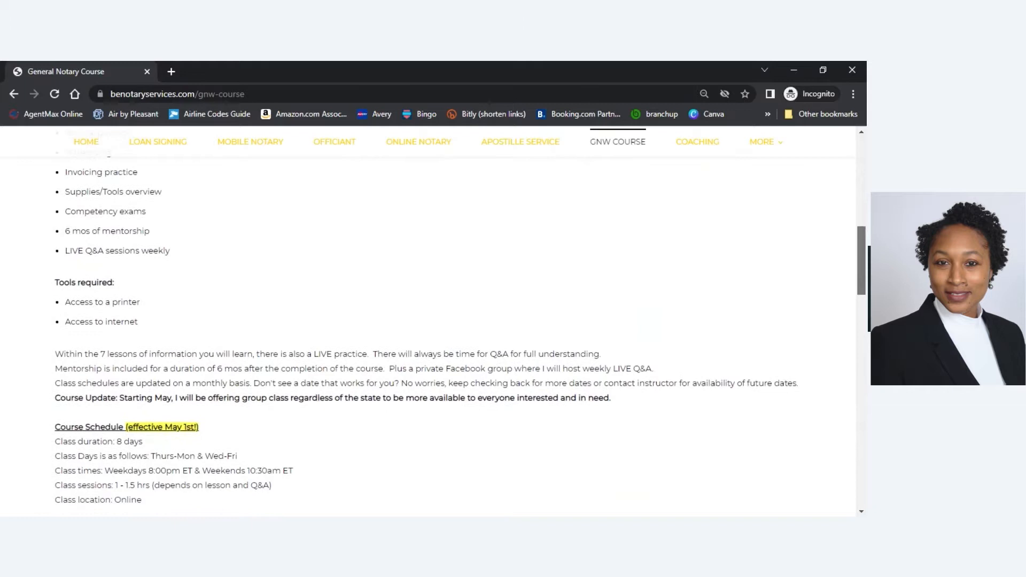
scroll(down, 3)
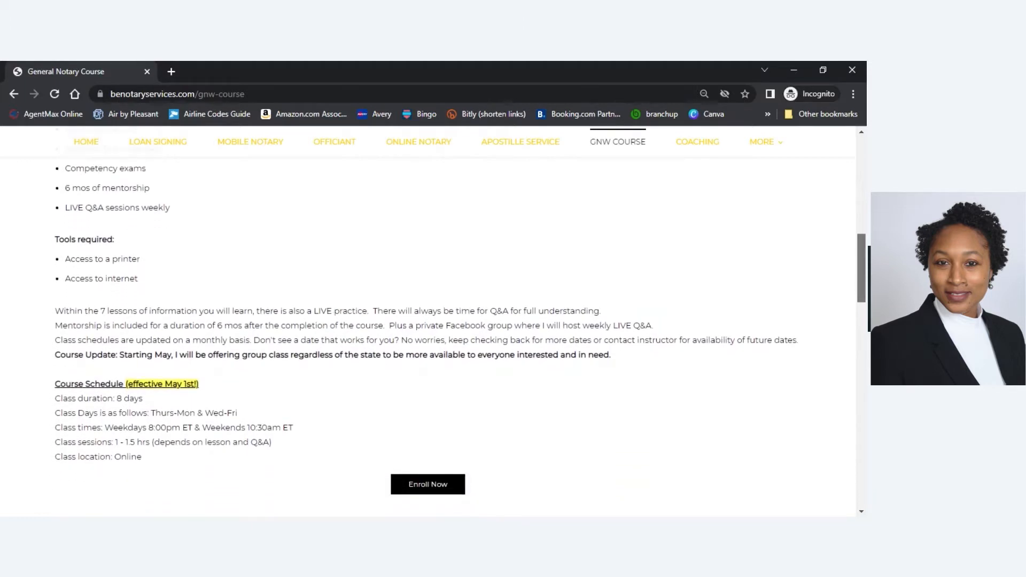
scroll(down, 3)
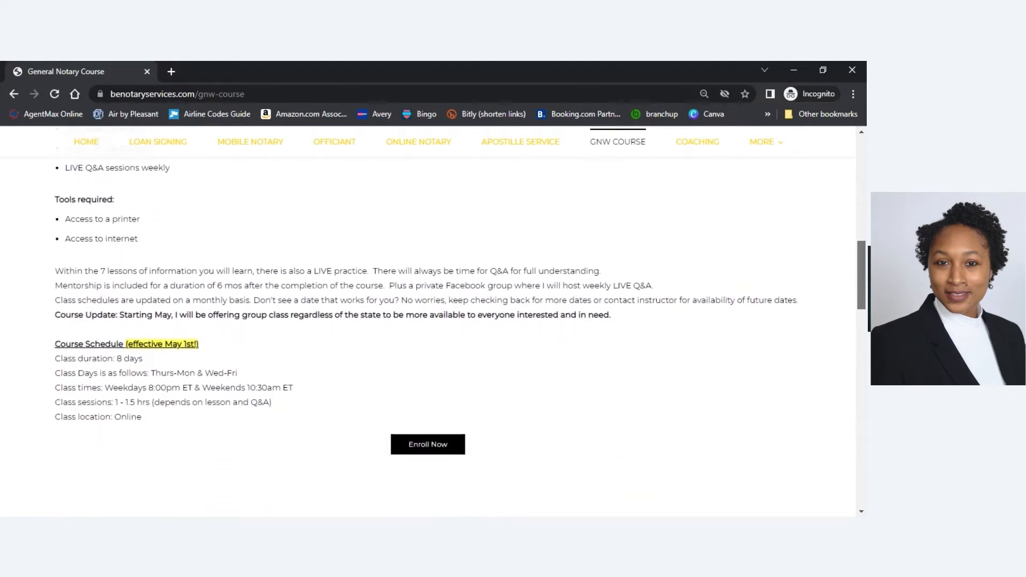
scroll(down, 3)
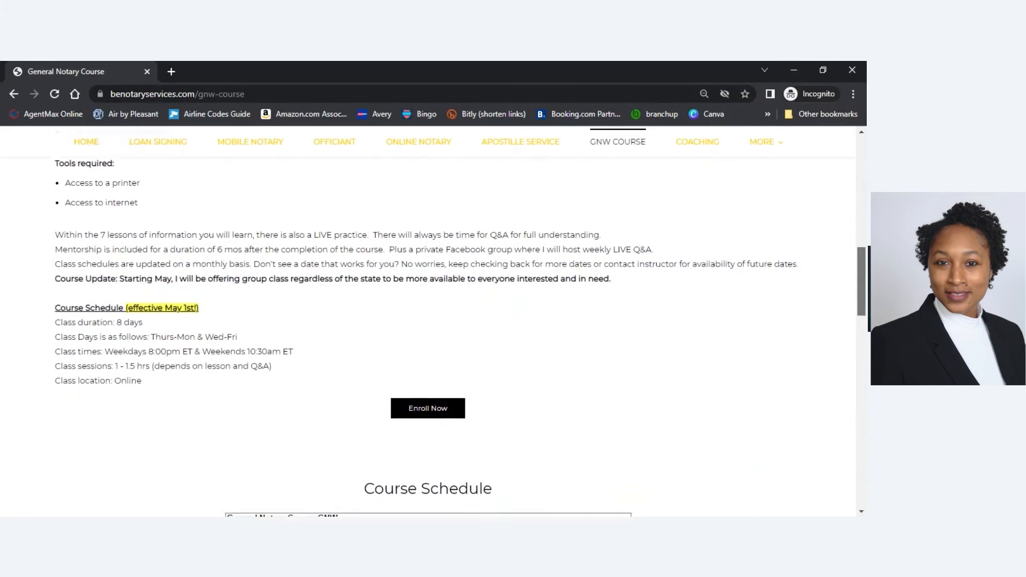
Scroll past the April course calendar to the Already Enrolled section with Enter Class.
scroll(down, 3)
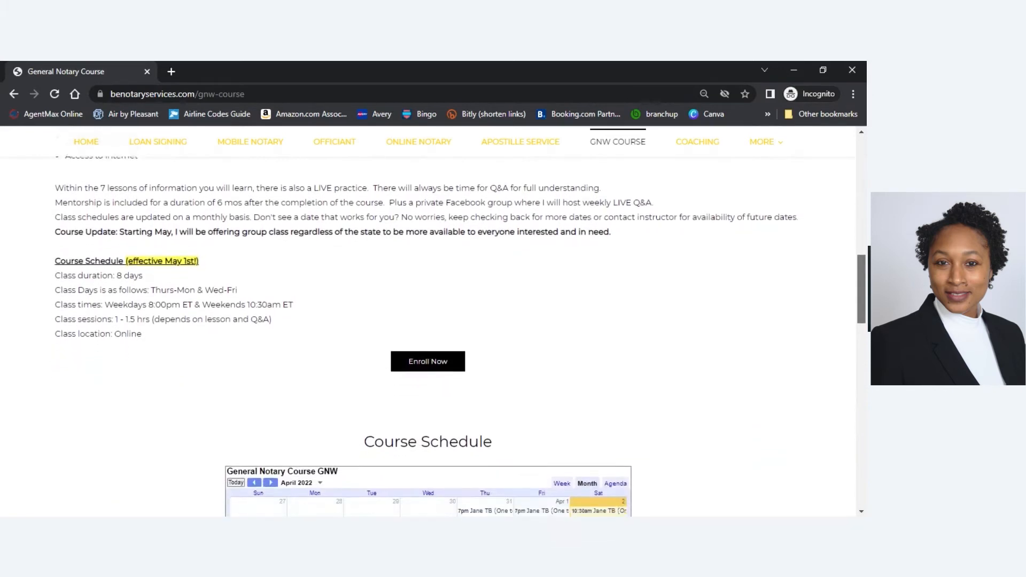
scroll(down, 3)
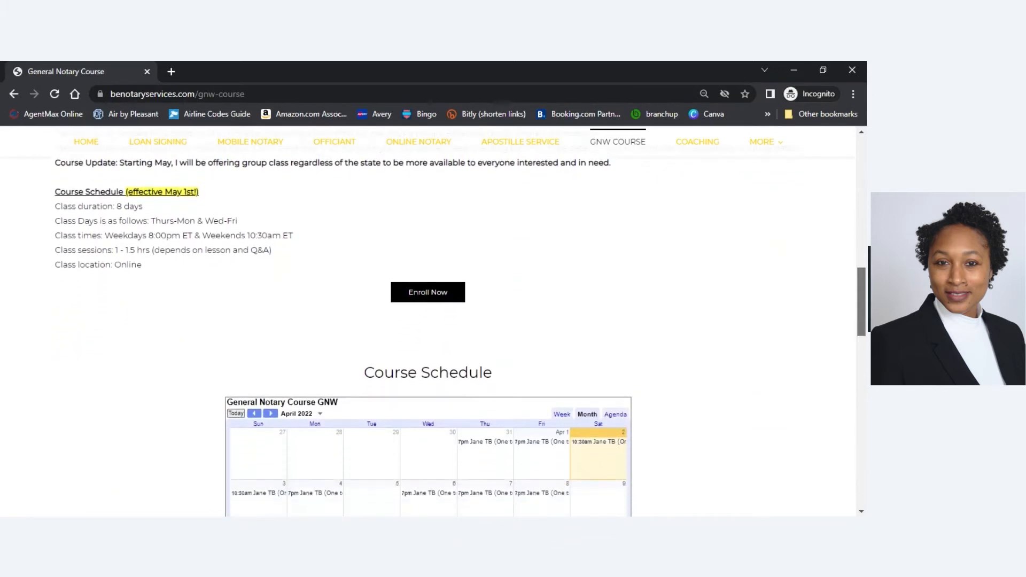
scroll(down, 3)
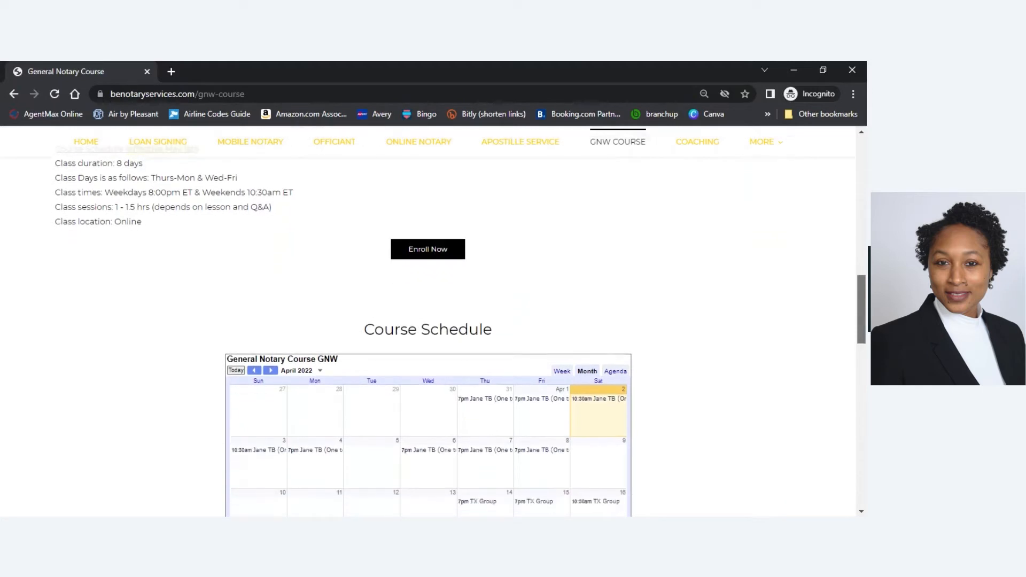
scroll(down, 3)
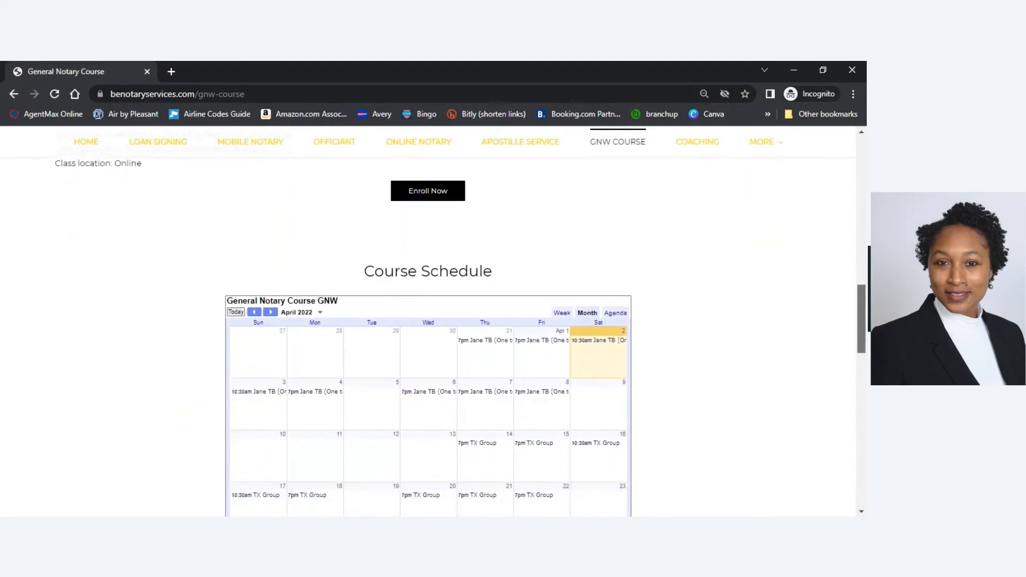
scroll(down, 3)
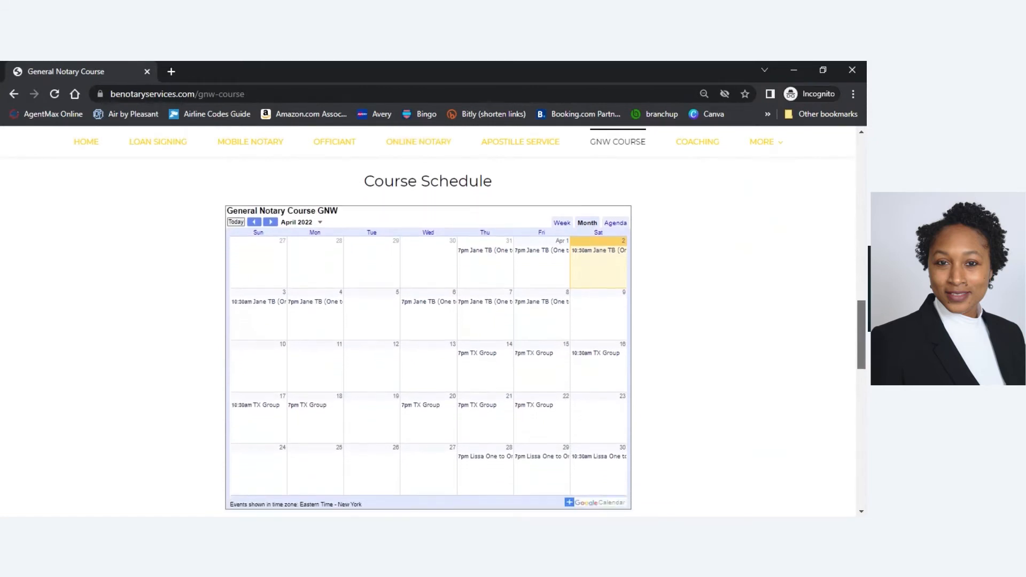
scroll(down, 3)
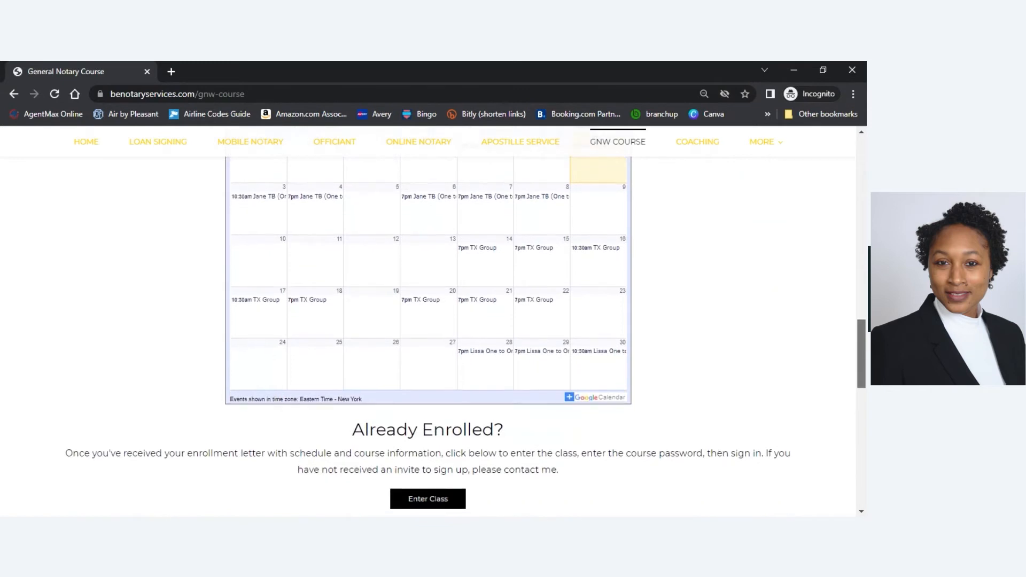
scroll(down, 3)
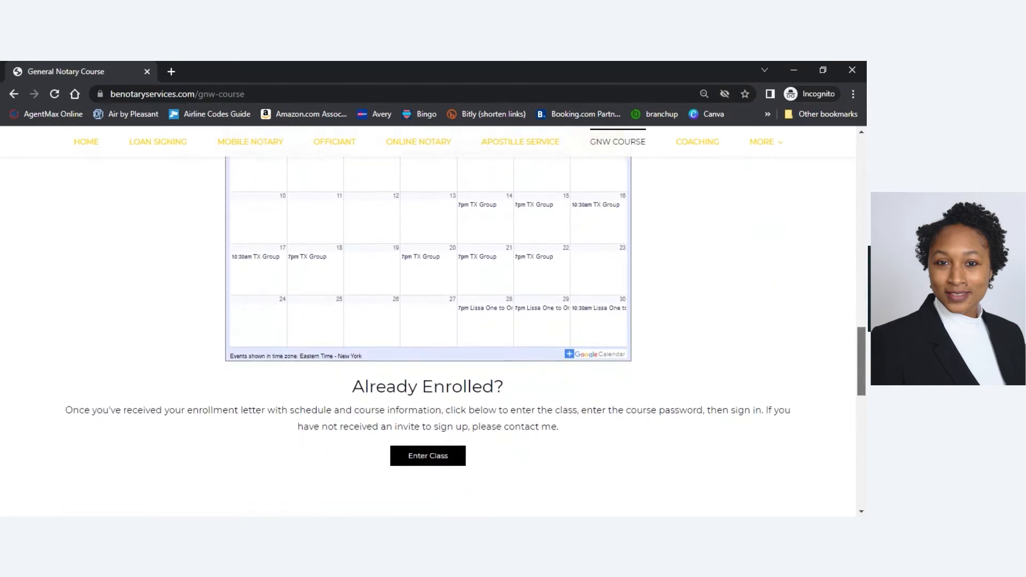
scroll(down, 3)
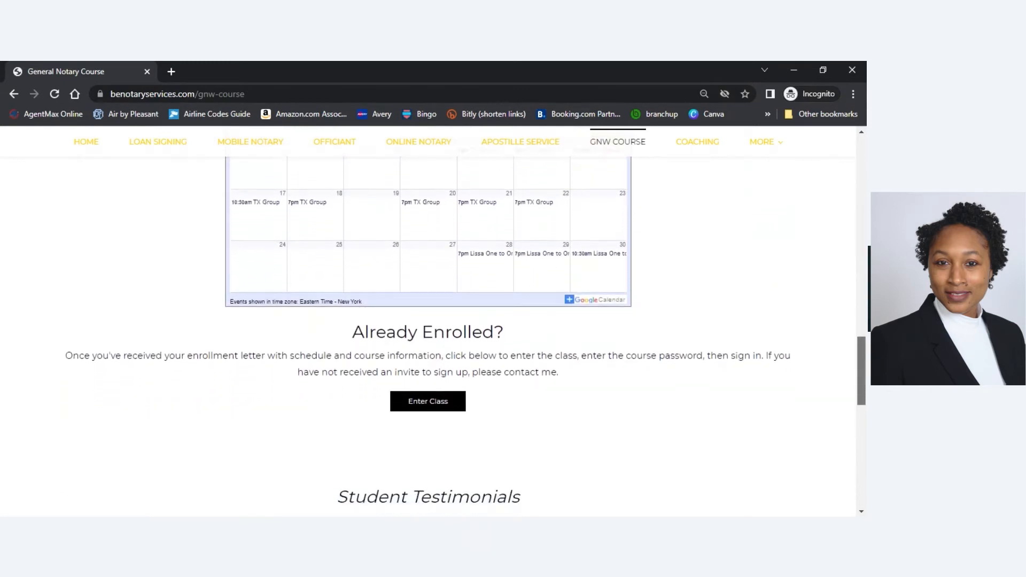
scroll(down, 3)
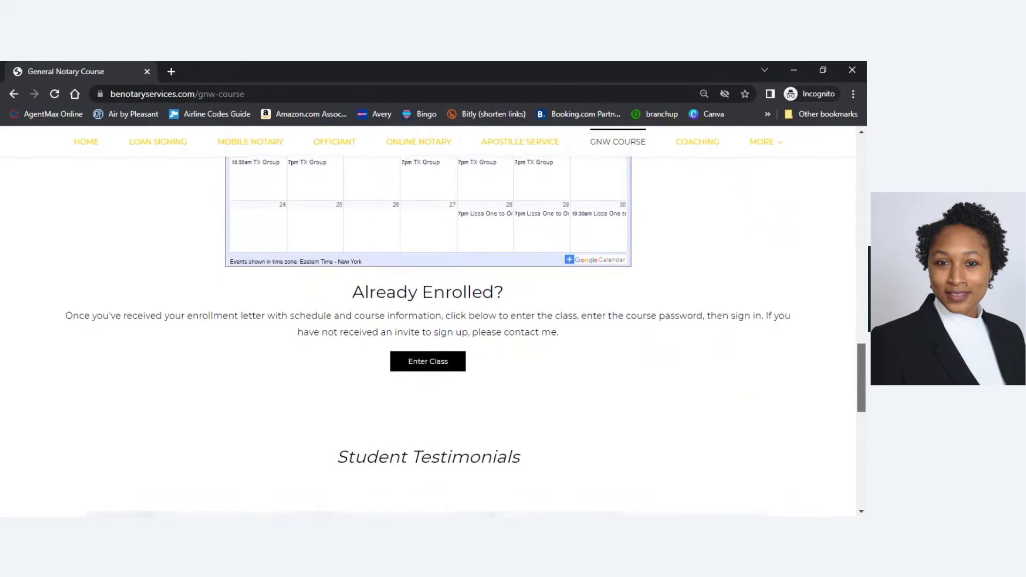
Scroll past the five-star testimonial to the Graduates Mentorship Extension Subscription heading.
scroll(down, 3)
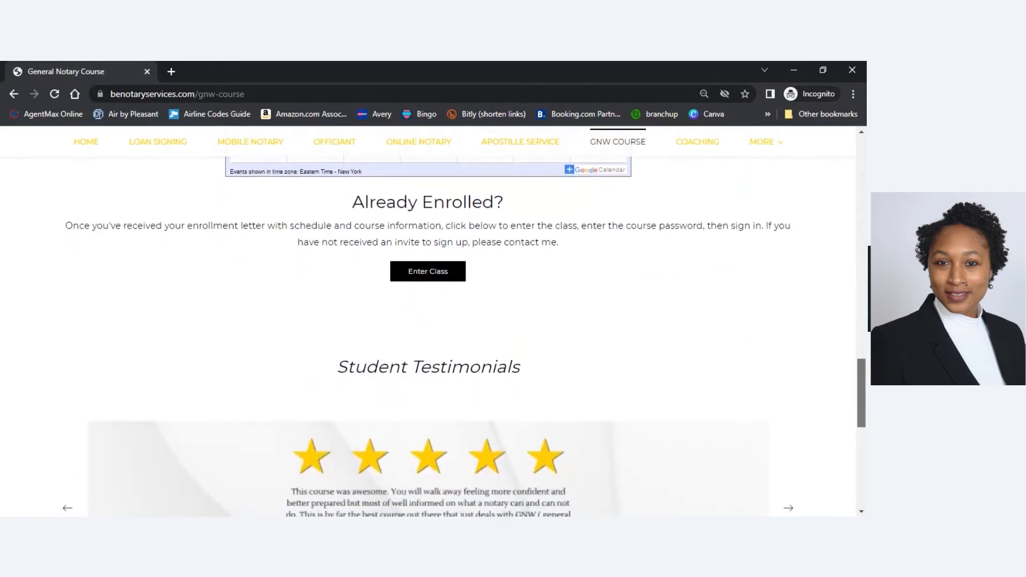
scroll(down, 3)
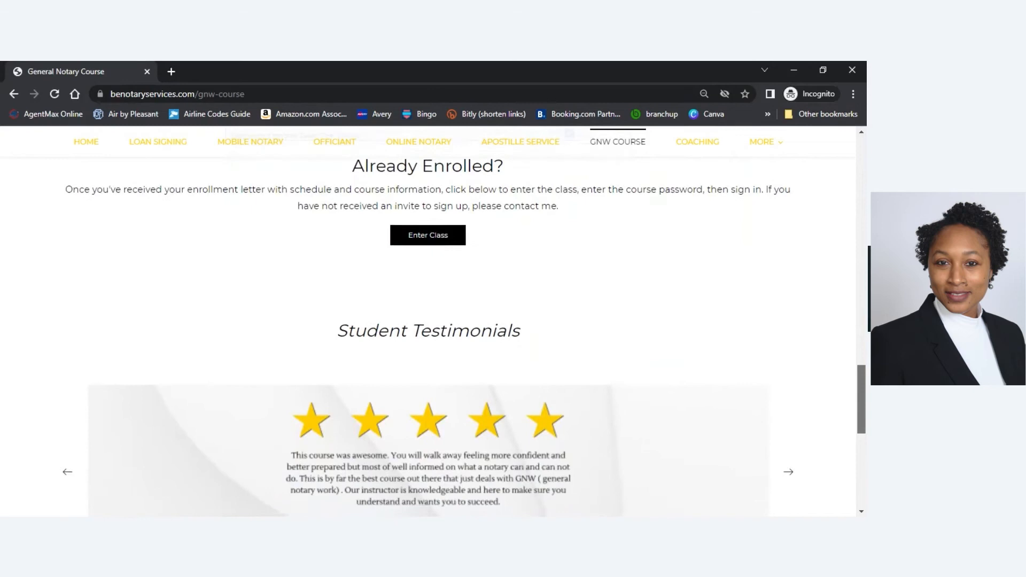
scroll(down, 3)
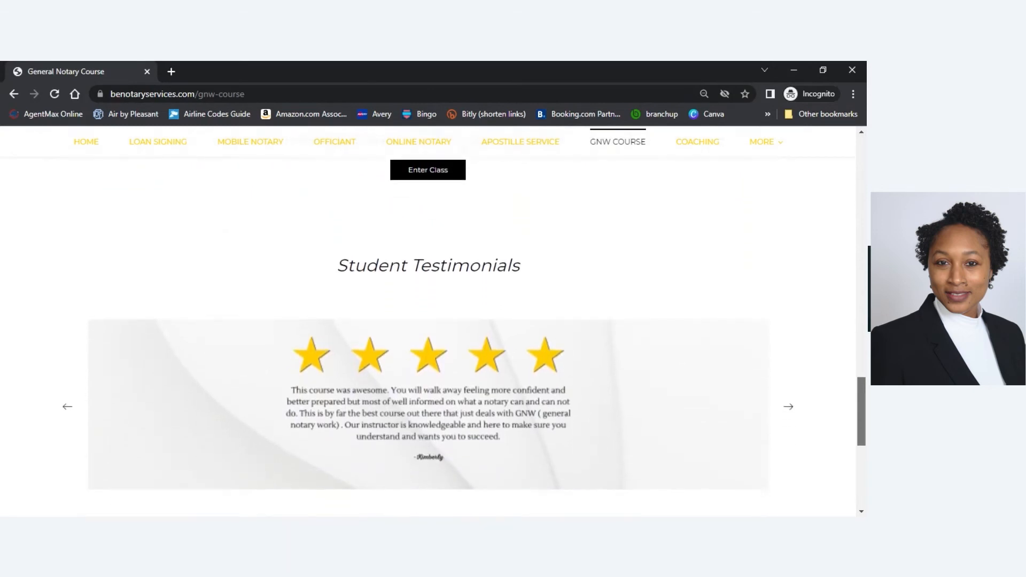
scroll(down, 3)
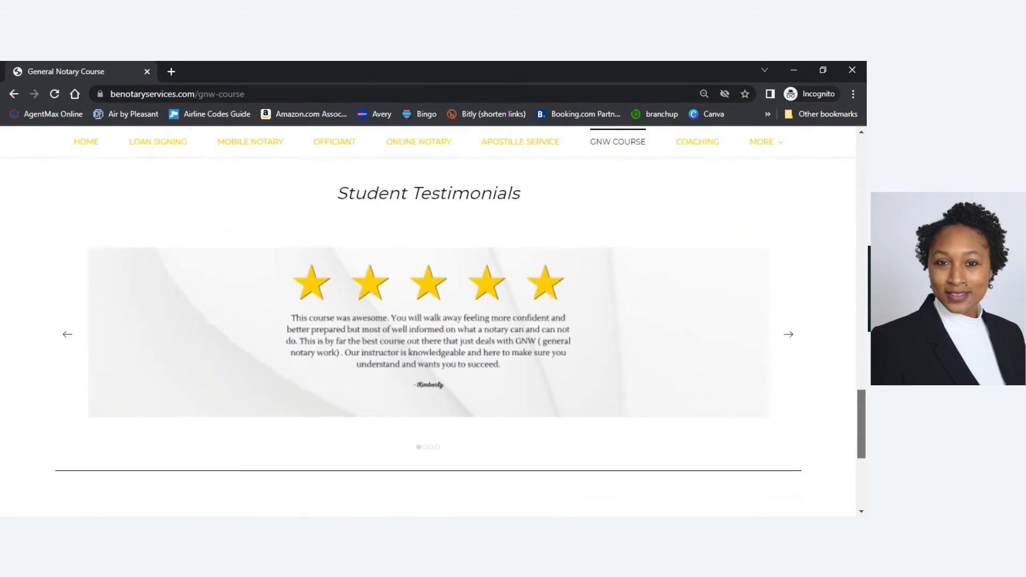
scroll(down, 3)
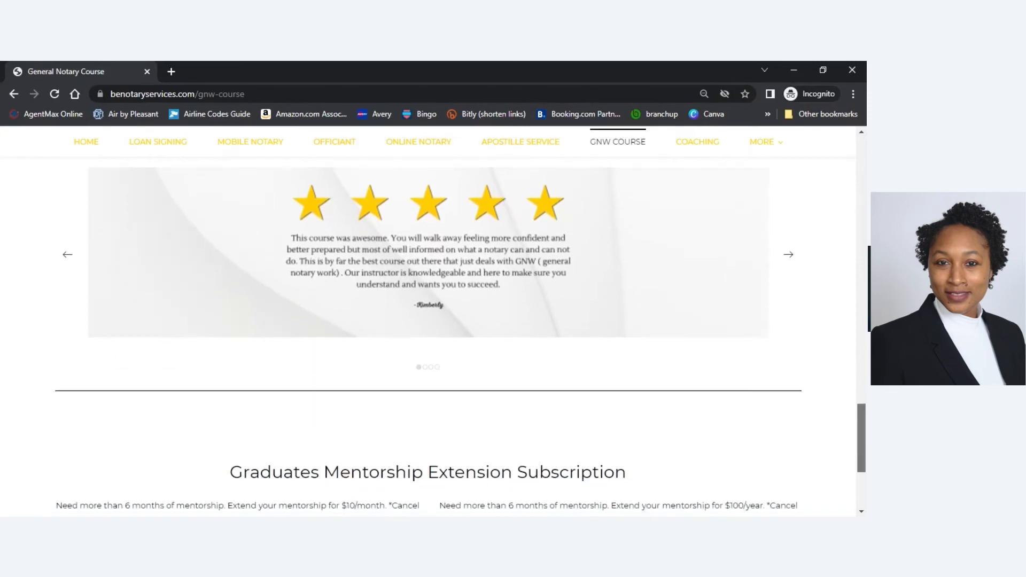
Scroll to the page bottom showing monthly and yearly Subscribe options, refund note, and social icons.
scroll(down, 3)
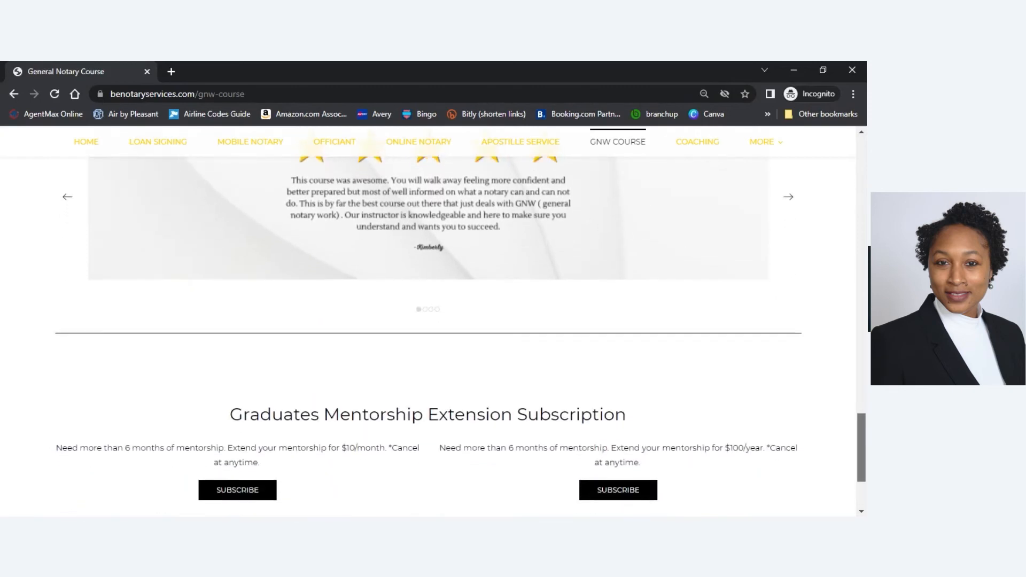
scroll(down, 3)
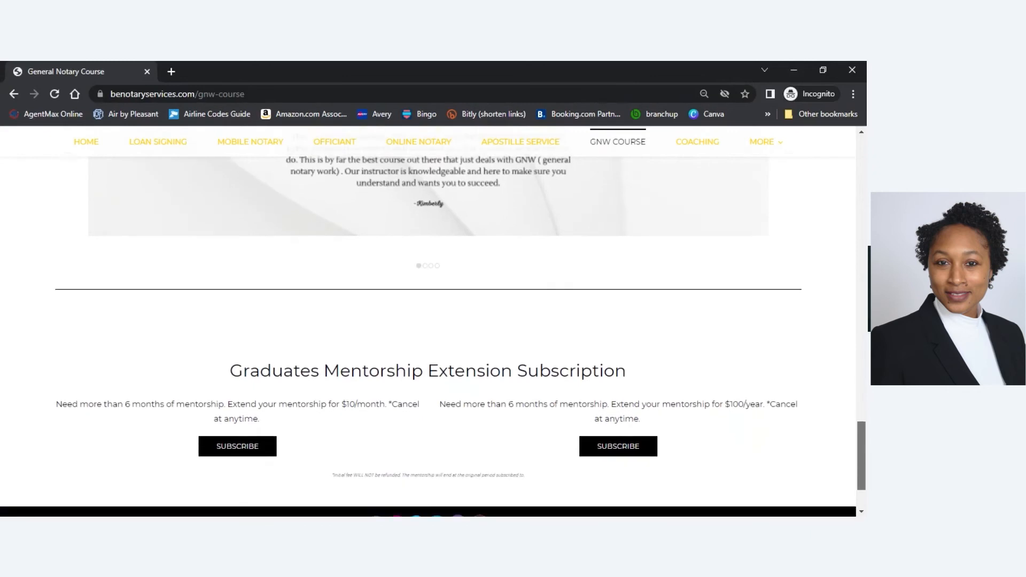
scroll(down, 3)
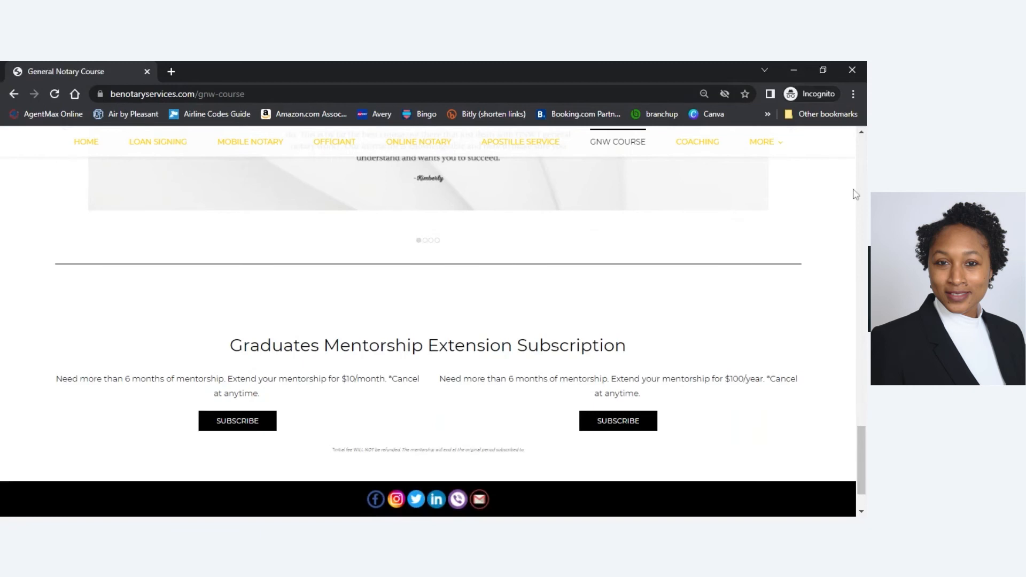
mouse_move(786, 248)
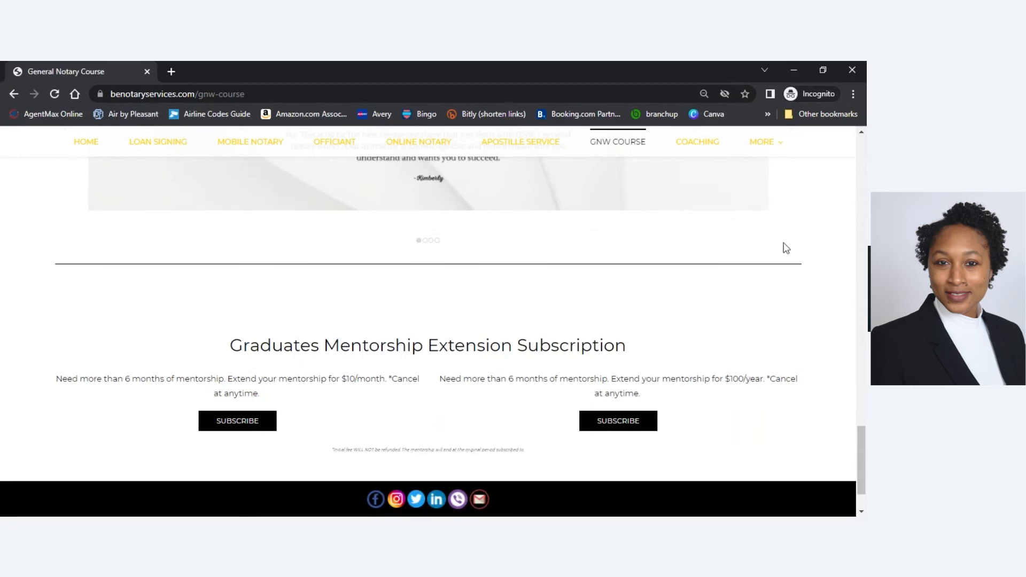
mouse_move(651, 378)
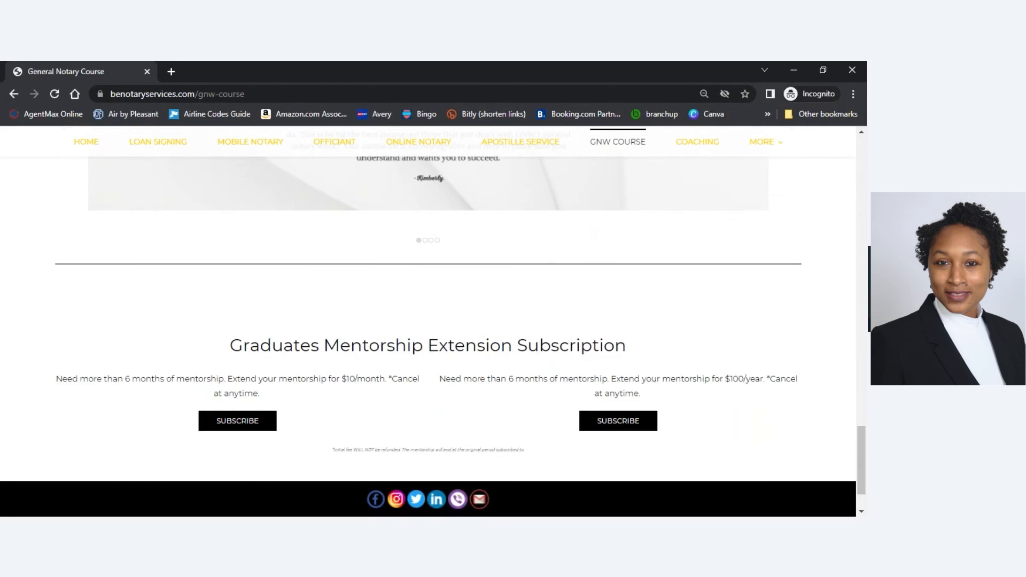
mouse_move(807, 373)
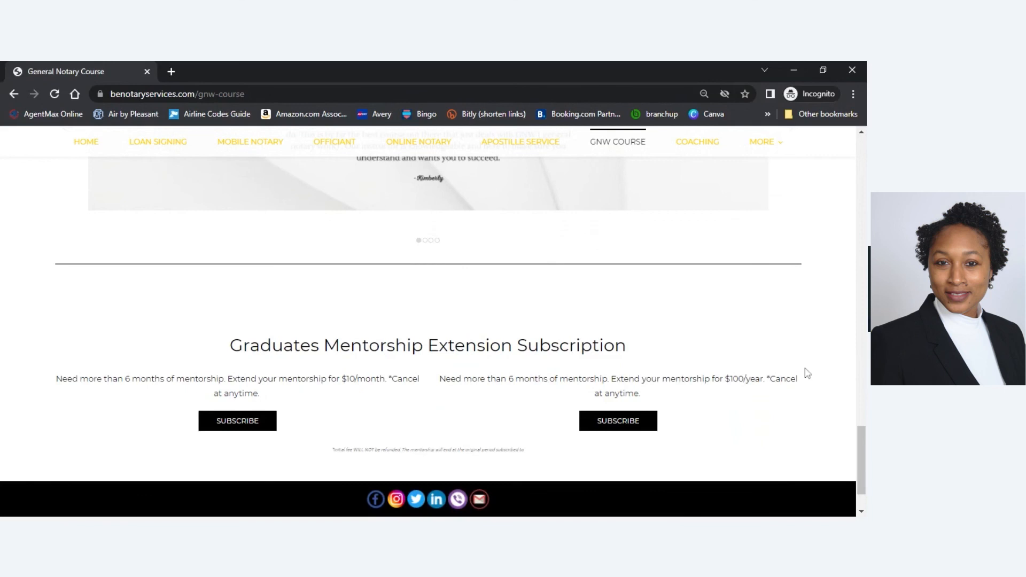